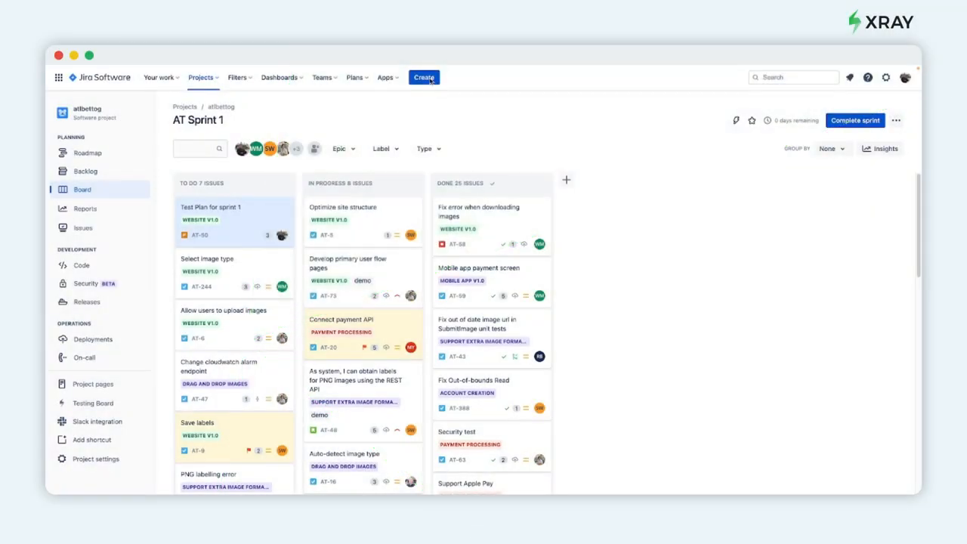
Step: Start creating a new issue from the top navigation bar
left_click(423, 77)
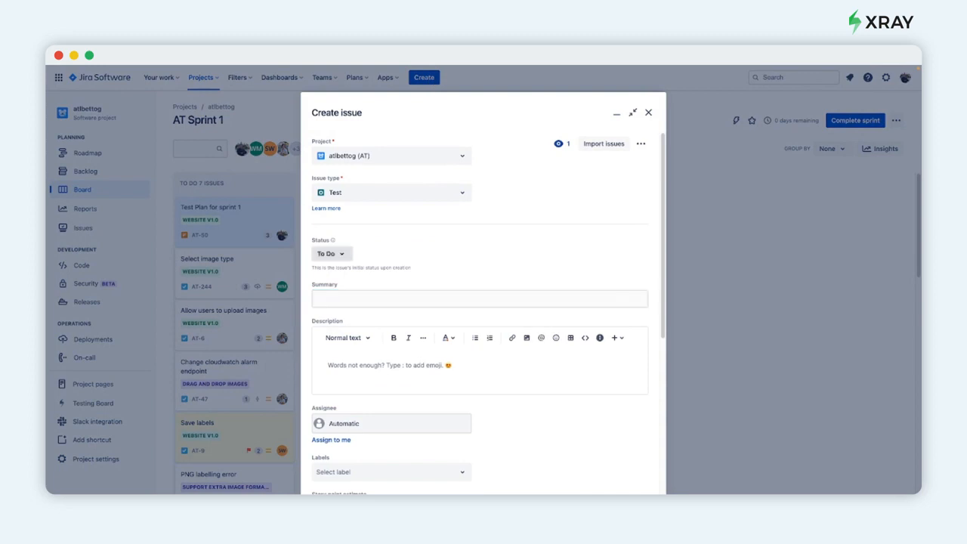
Step: Make the new issue a Test Plan and try summaries 'regression test plan' and 'security testing'
left_click(481, 299)
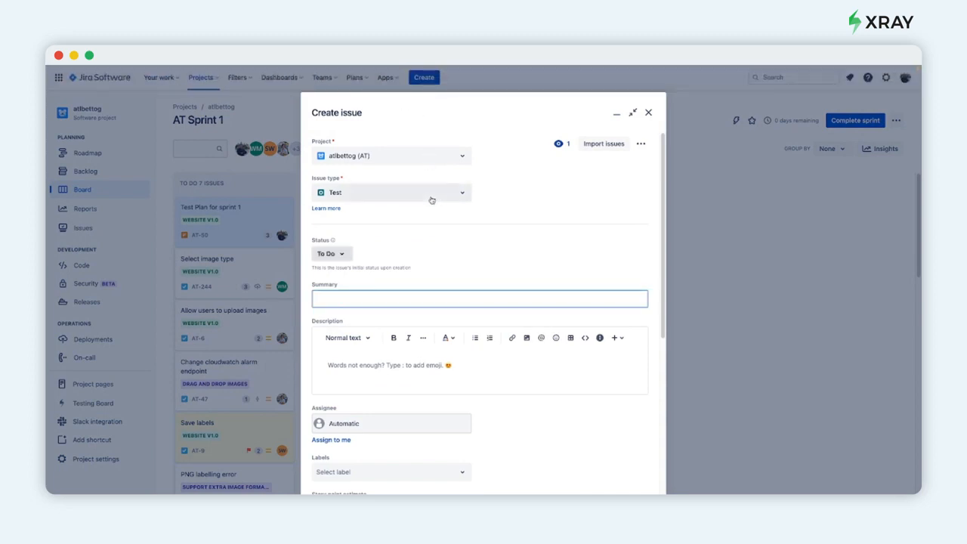
left_click(390, 192)
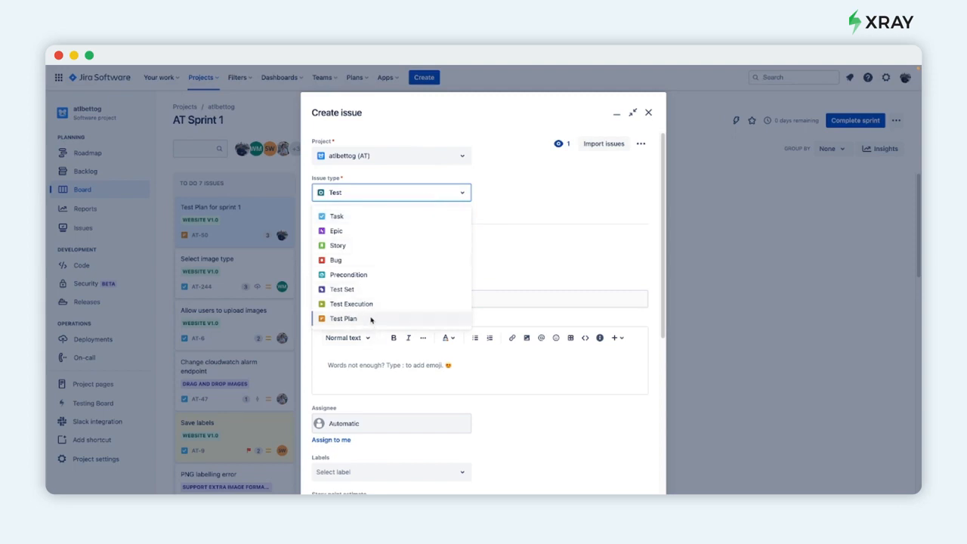
left_click(343, 317)
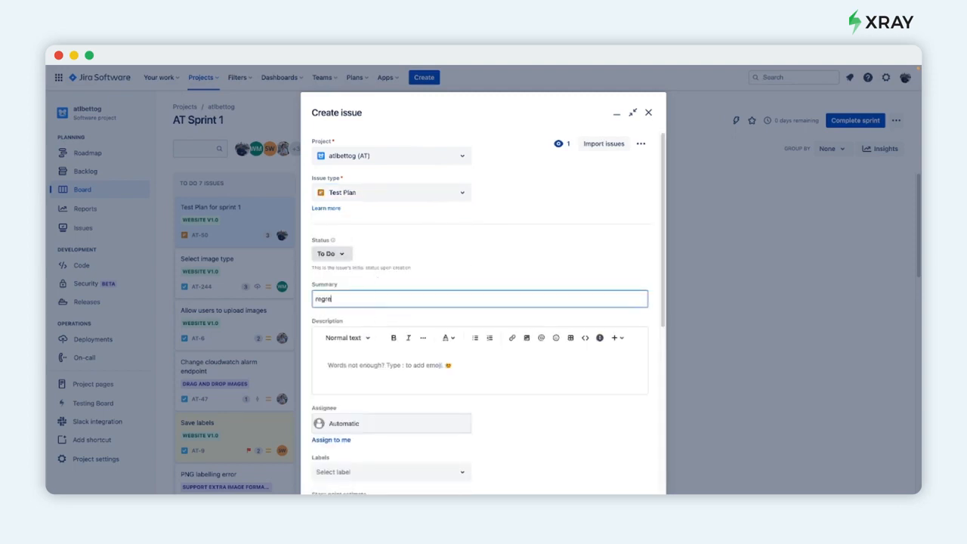
type("regression test plan")
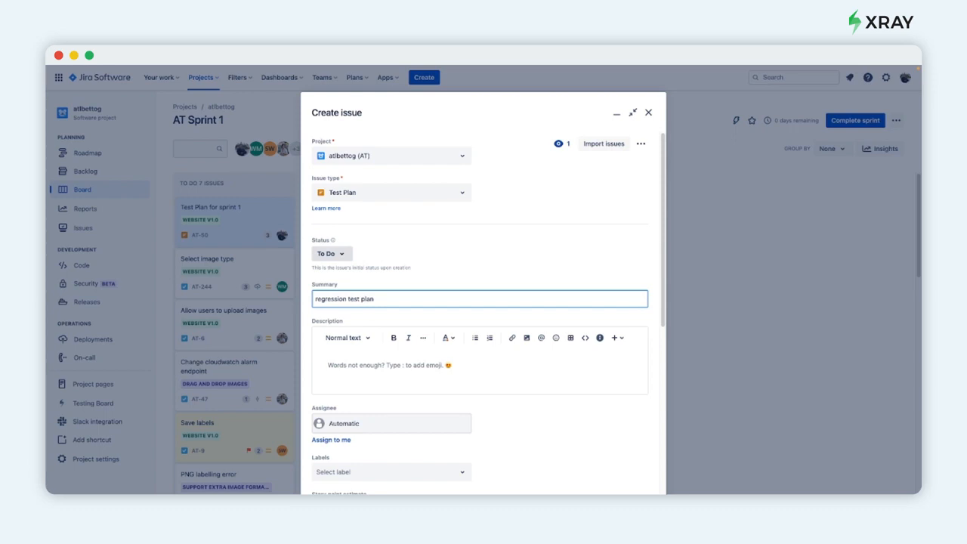
type("se")
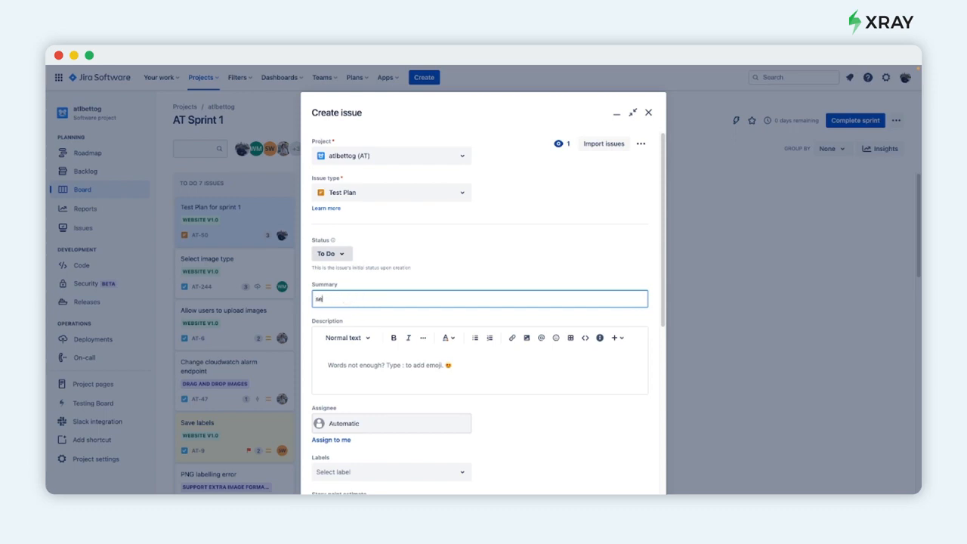
type("security testing")
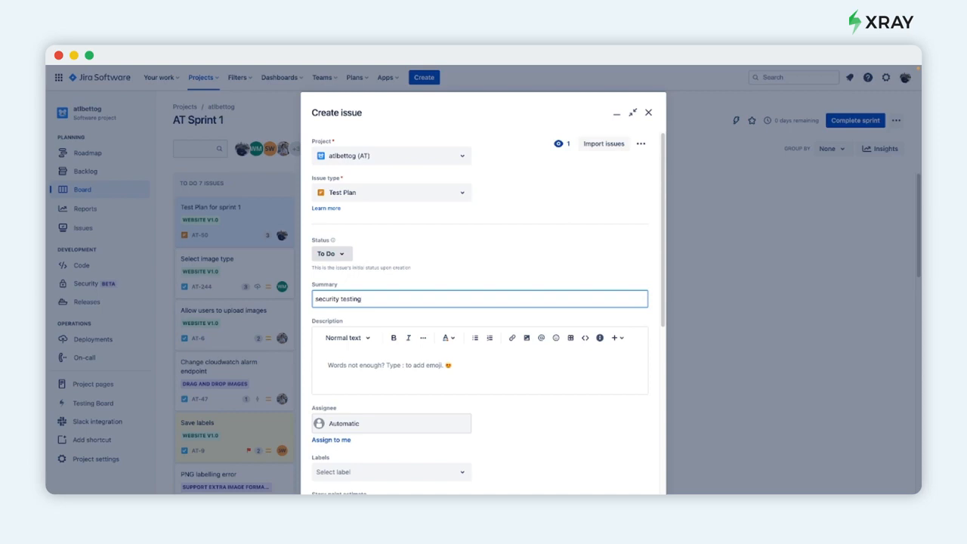
Step: Settle the summary on 'performance testing' and move down the form
type("performance")
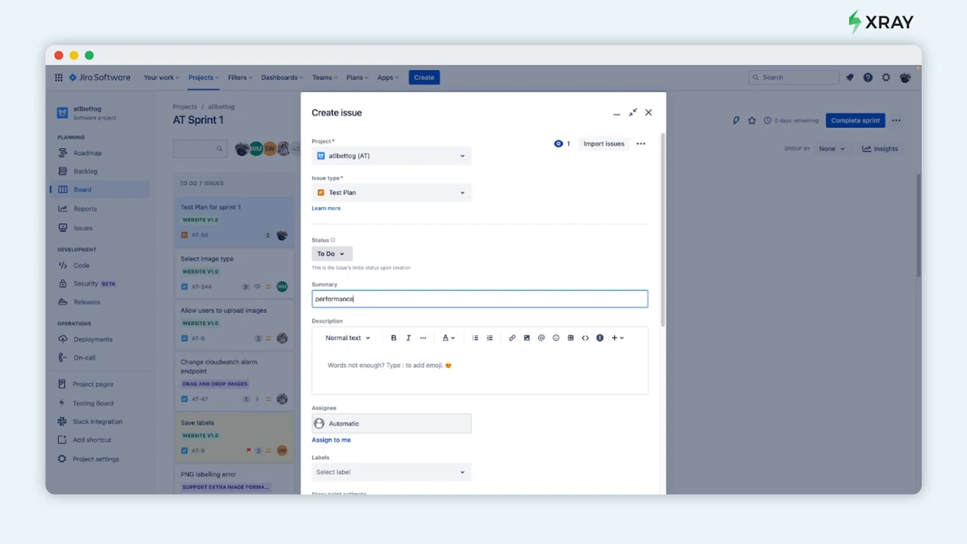
type("testing")
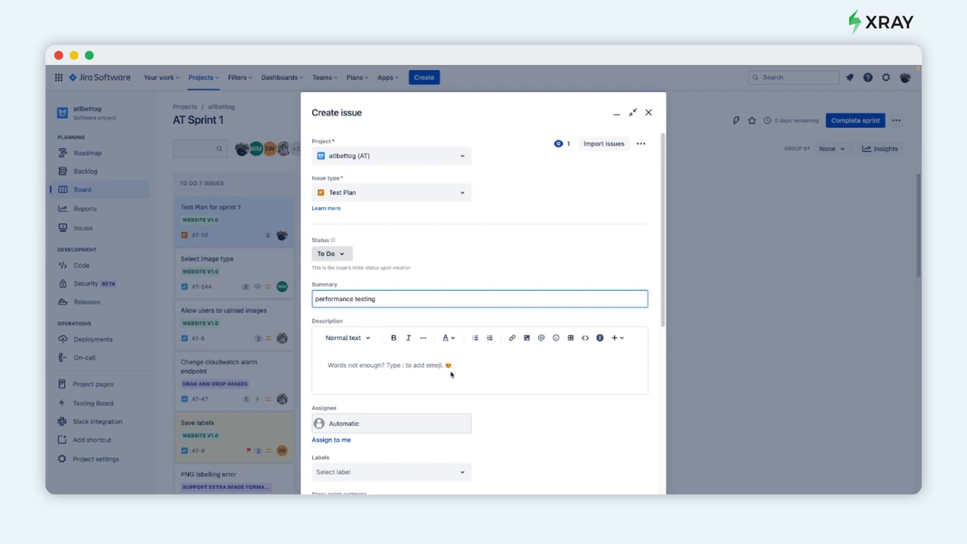
scroll("down", 3)
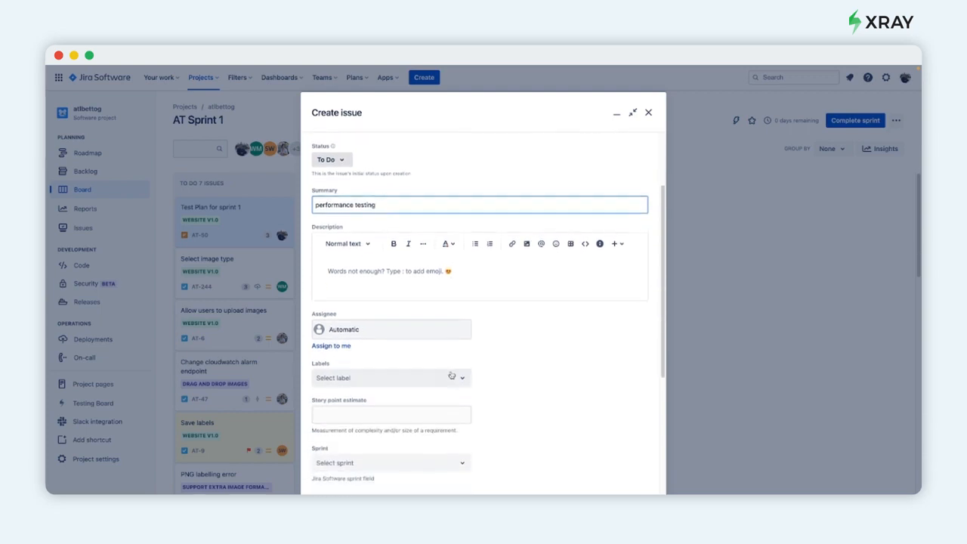
scroll("down", 3)
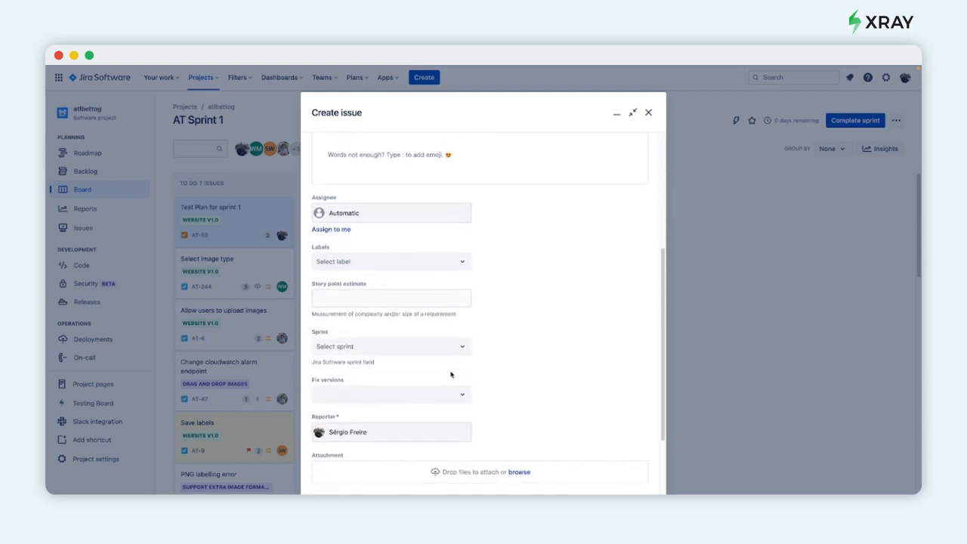
mouse_move(368, 278)
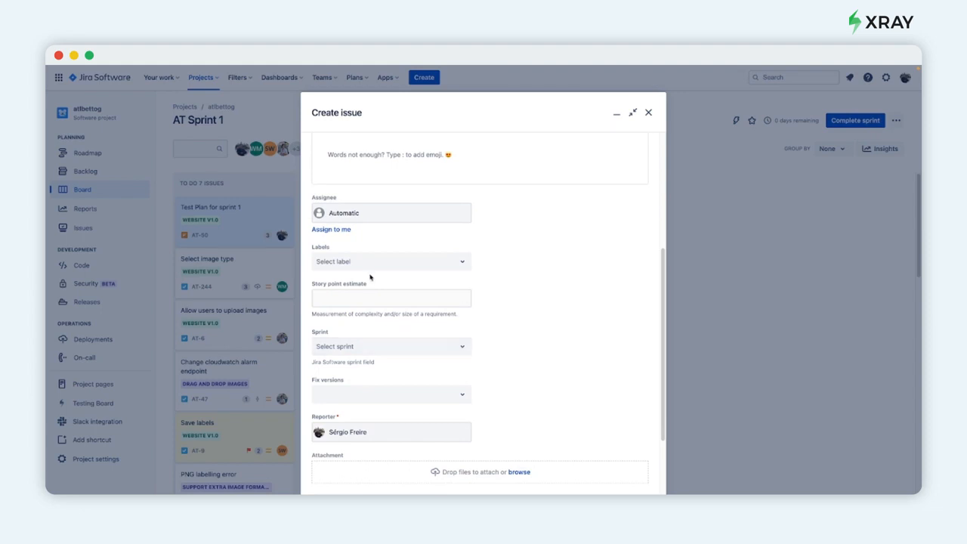
Step: Assign sprint AT Sprint 1 and fix version Image Labeller 2.0, then close the form
left_click(390, 346)
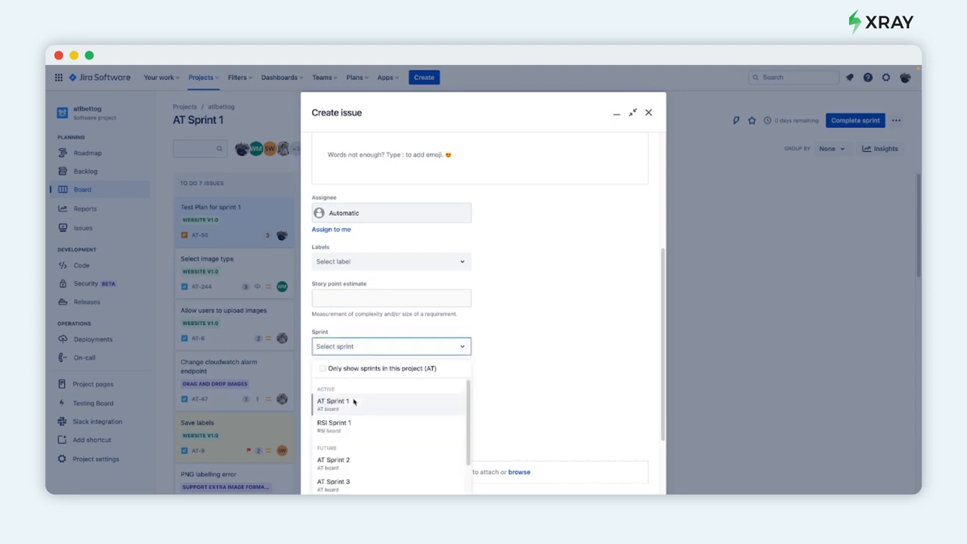
left_click(332, 400)
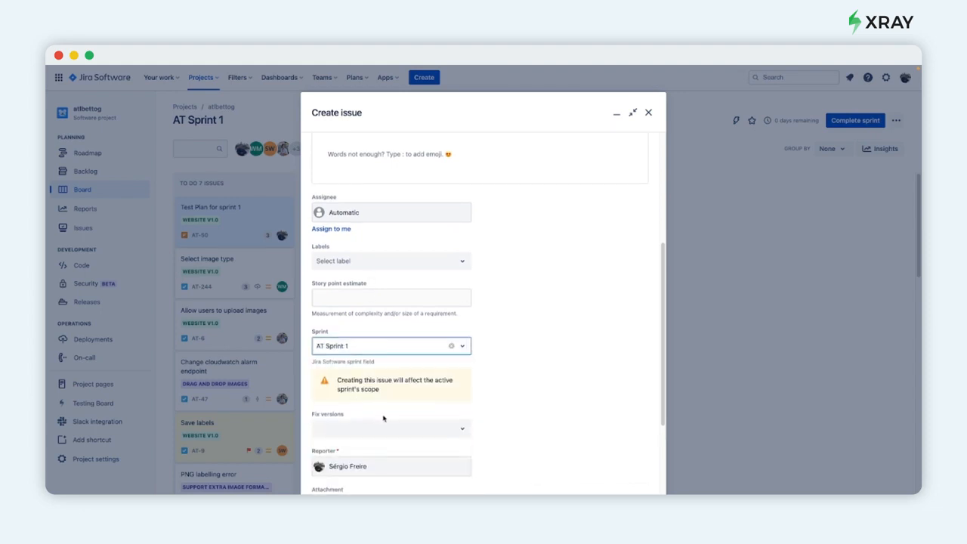
left_click(390, 429)
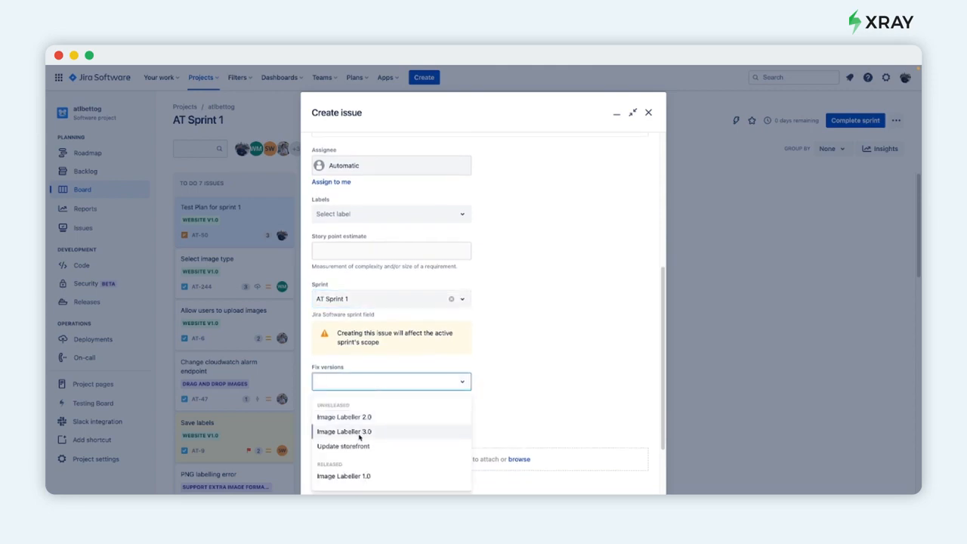
mouse_move(345, 417)
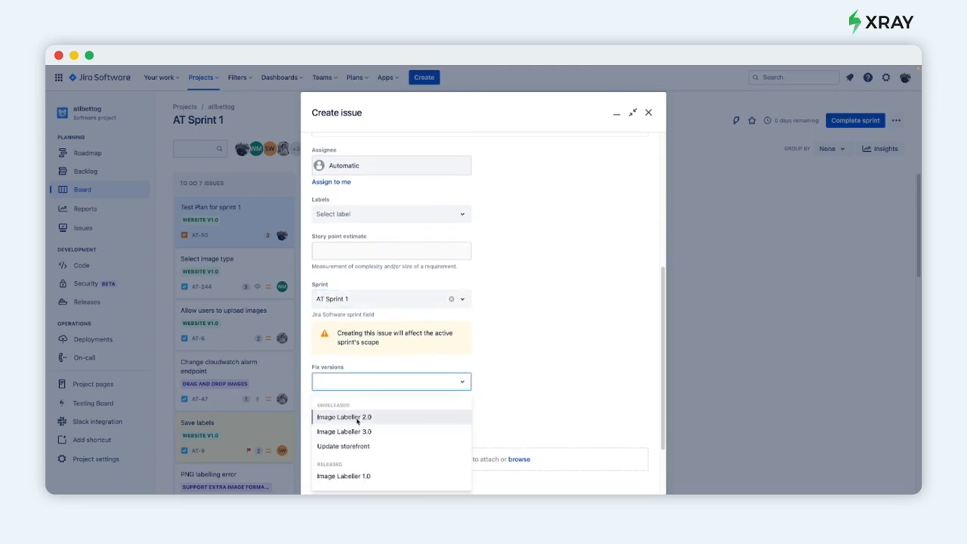
mouse_move(344, 432)
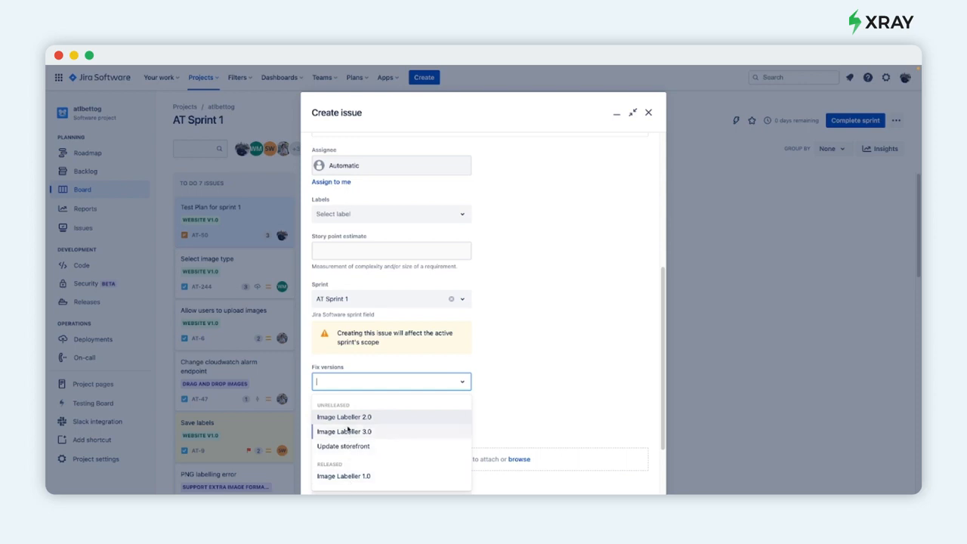
left_click(344, 417)
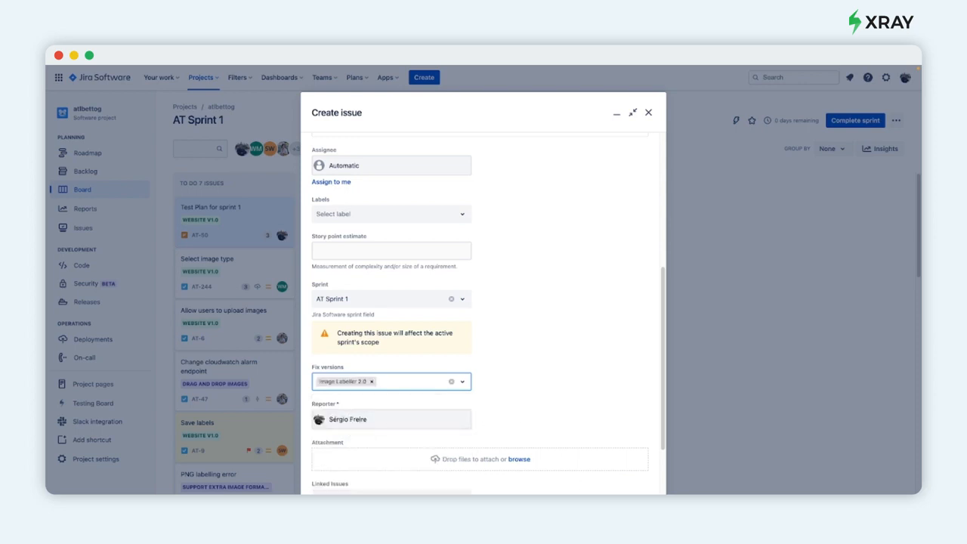
scroll("down", 3)
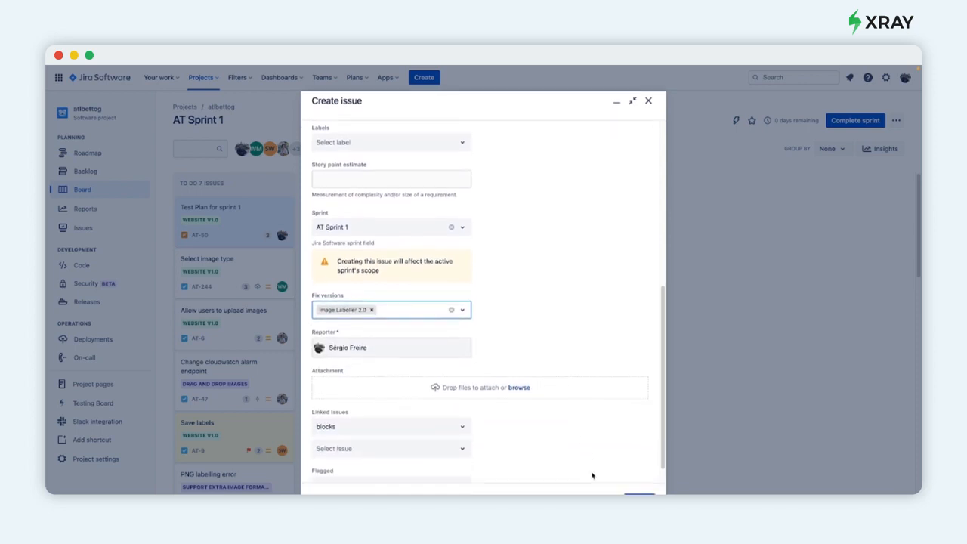
left_click(646, 100)
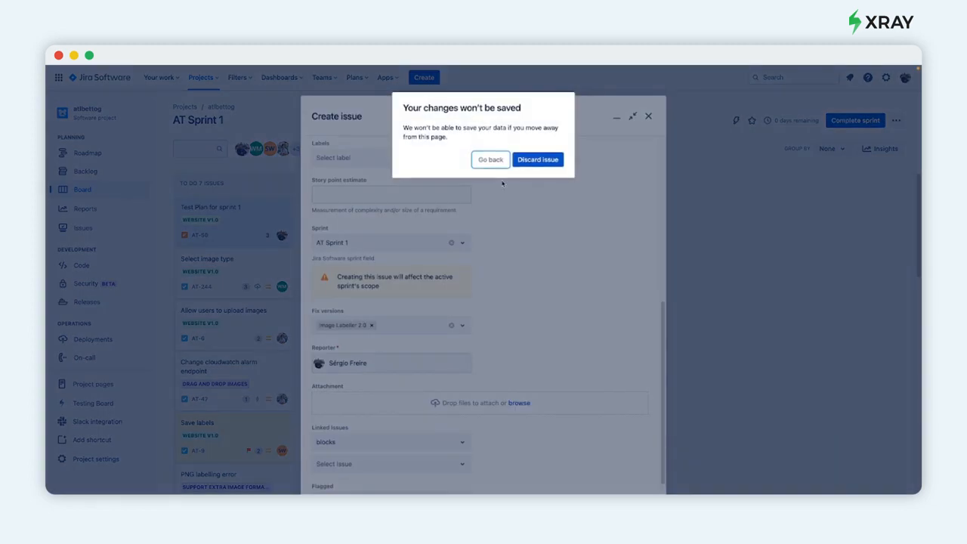
Step: Discard the draft and show Test Plan for sprint 1 in its Xray view with 7 tests
left_click(538, 160)
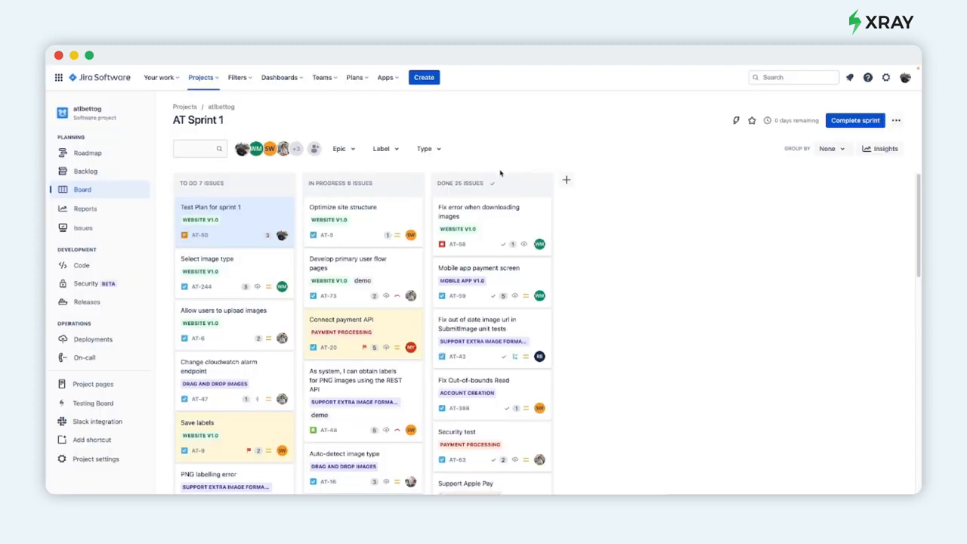
mouse_move(256, 224)
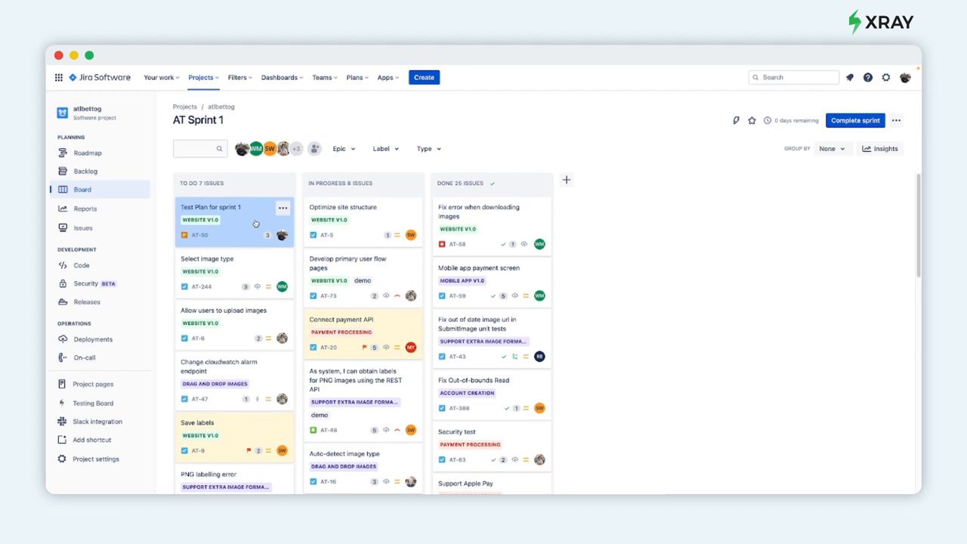
mouse_move(282, 236)
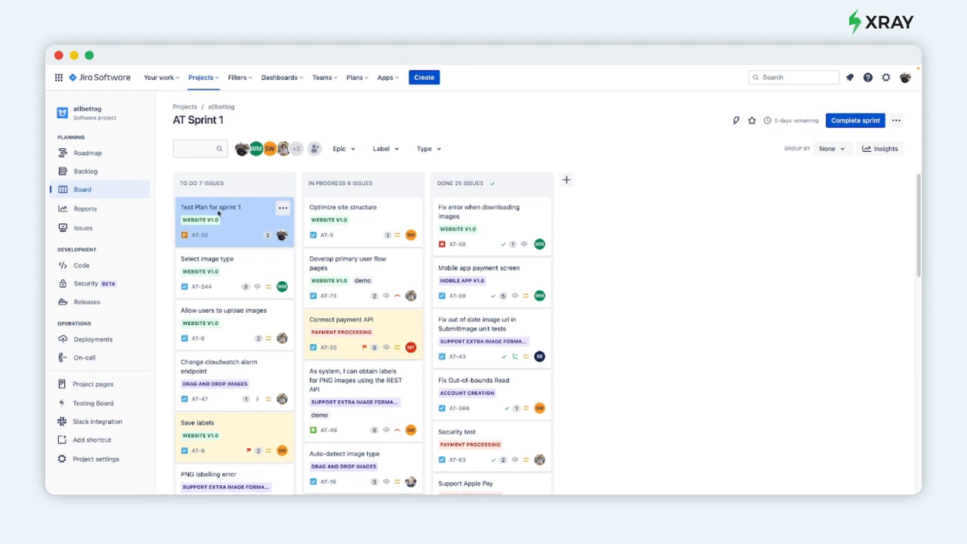
left_click(212, 206)
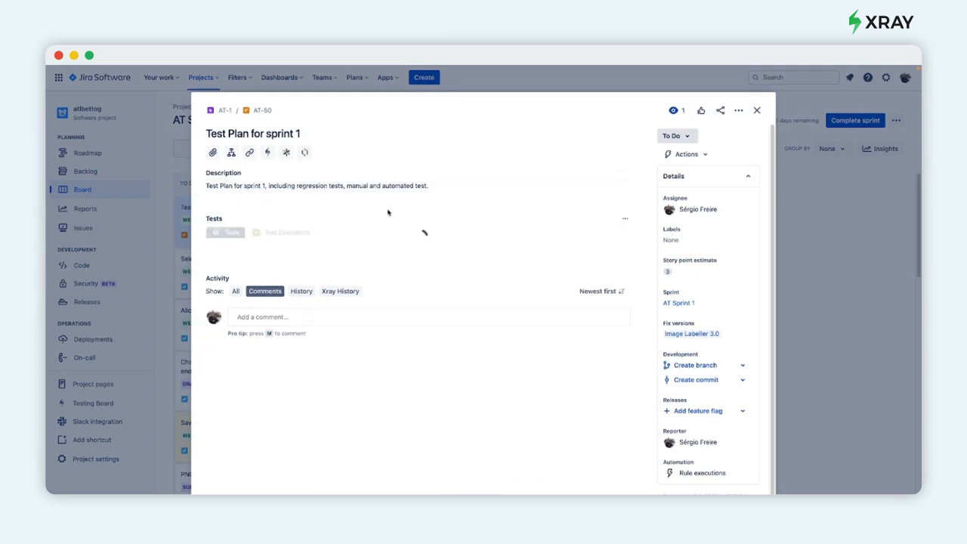
left_click(225, 233)
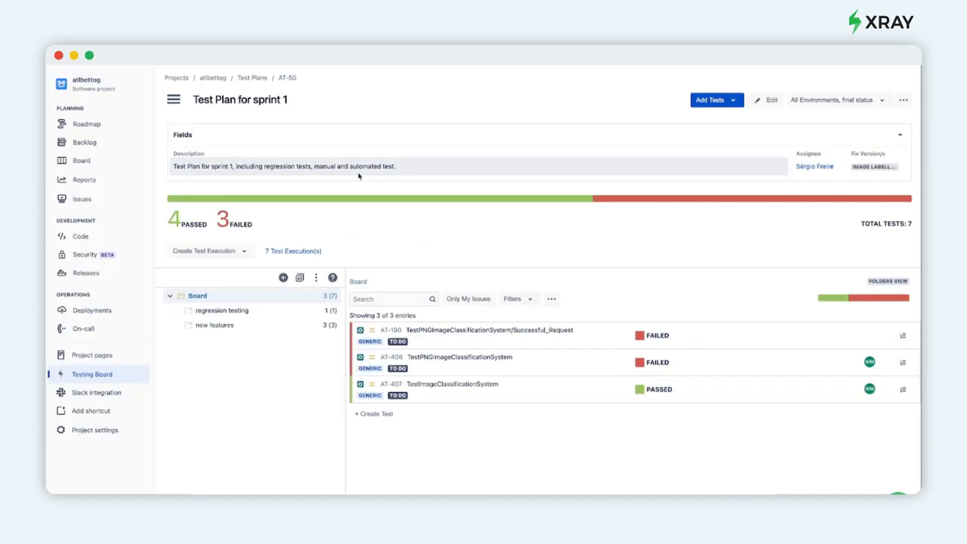
mouse_move(284, 278)
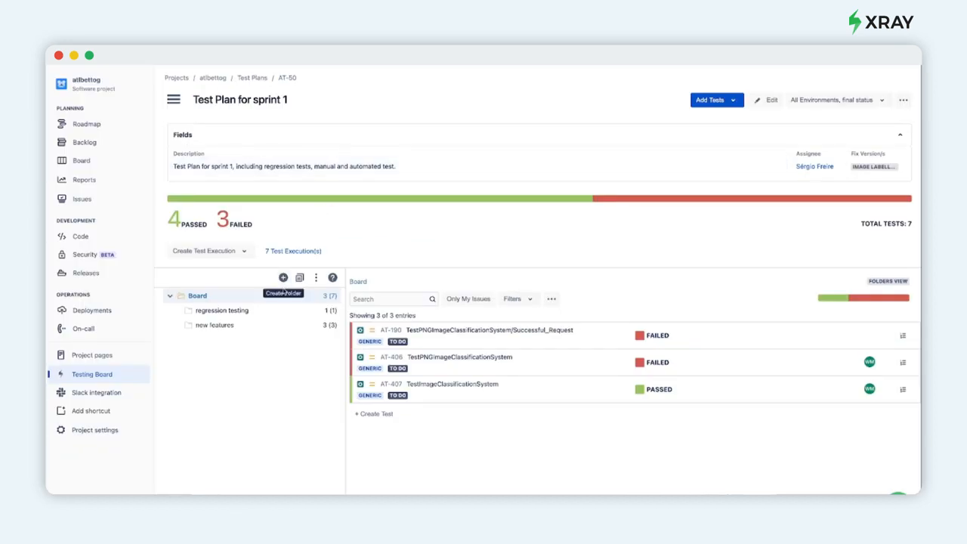
mouse_move(299, 278)
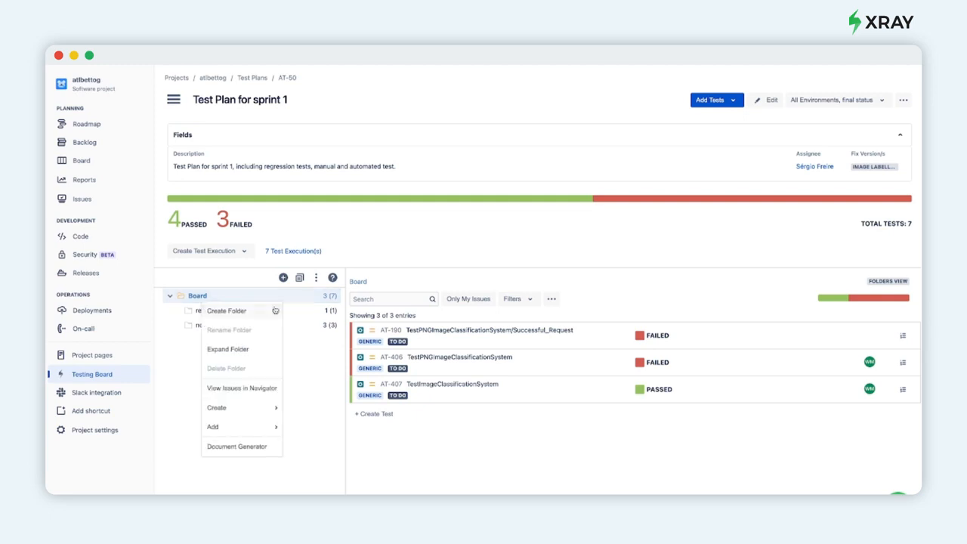
left_click(211, 426)
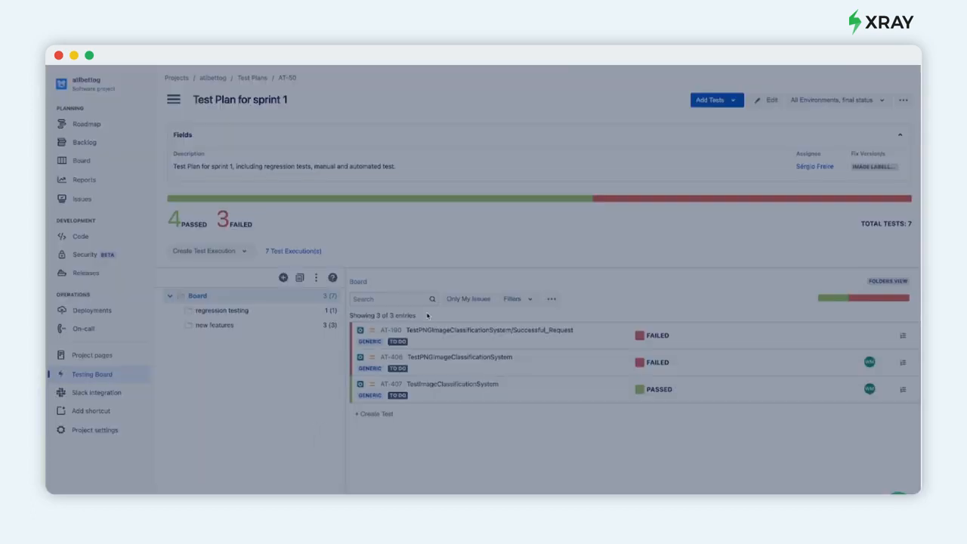
left_click(707, 100)
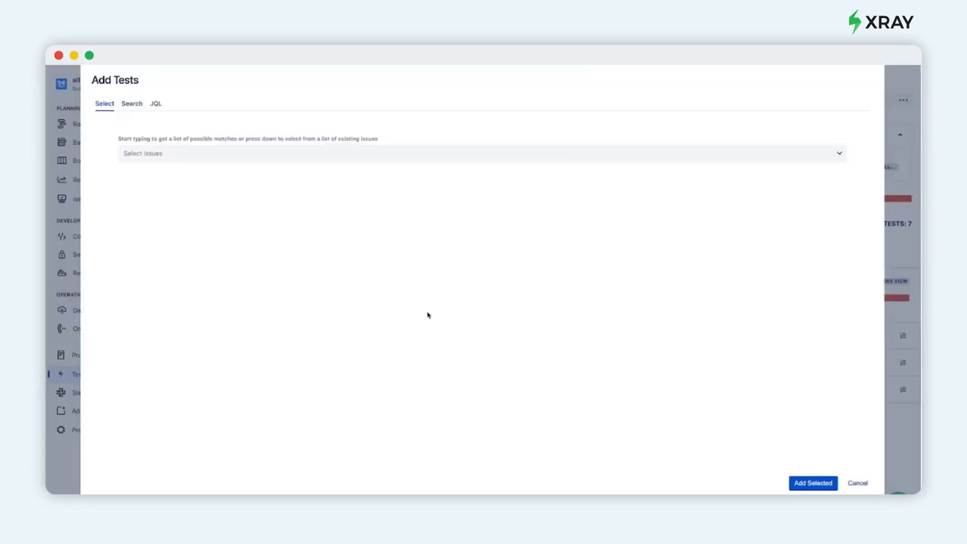
left_click(132, 102)
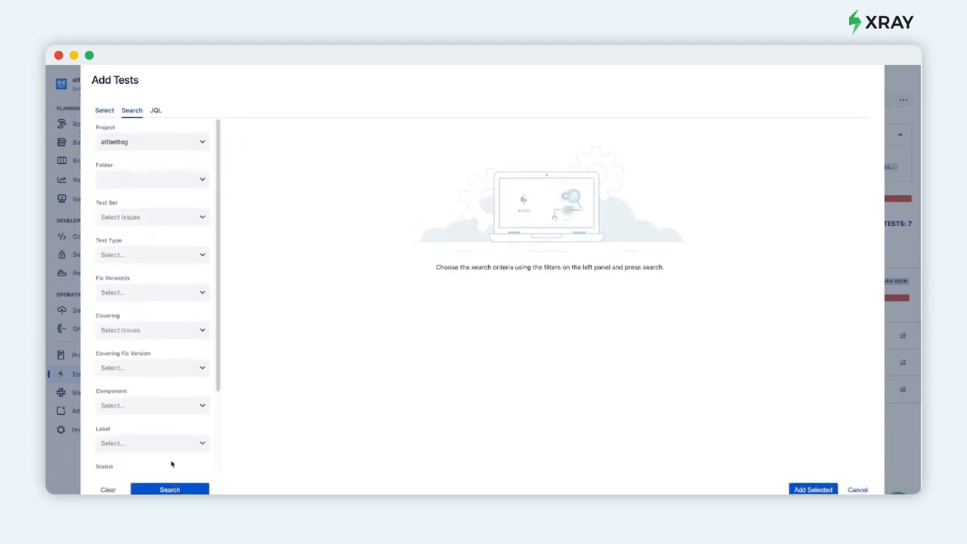
left_click(170, 489)
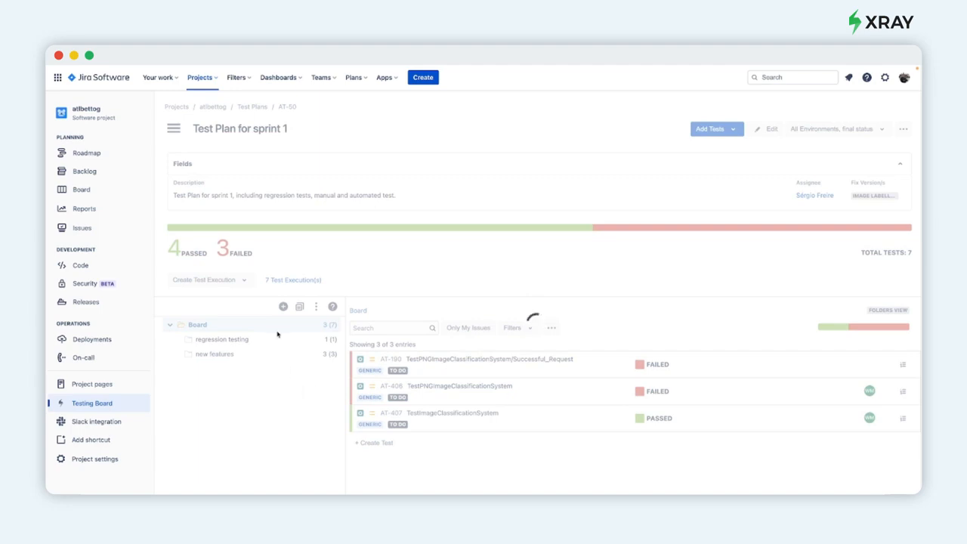
Step: Move the added test into the 'new features' folder, bringing it to four tests
left_click(708, 129)
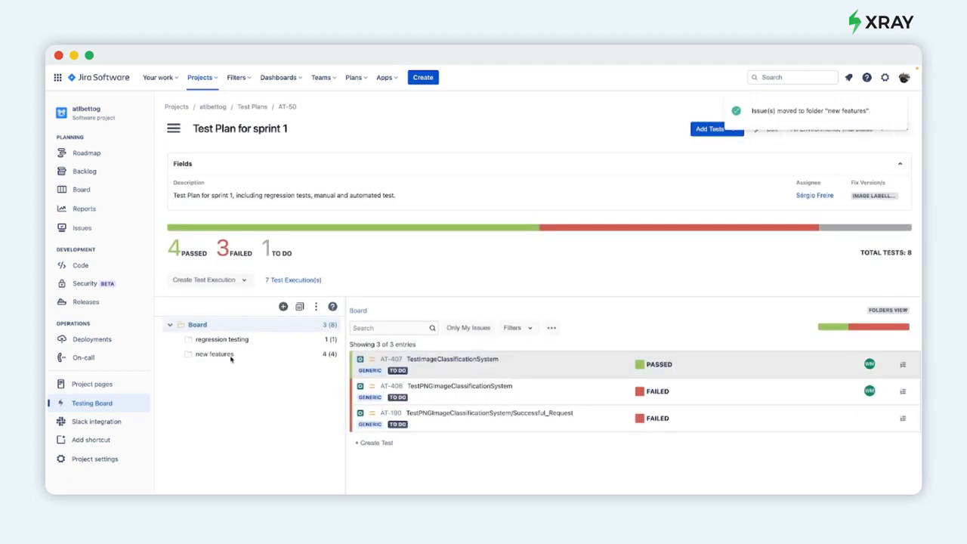
left_click(215, 354)
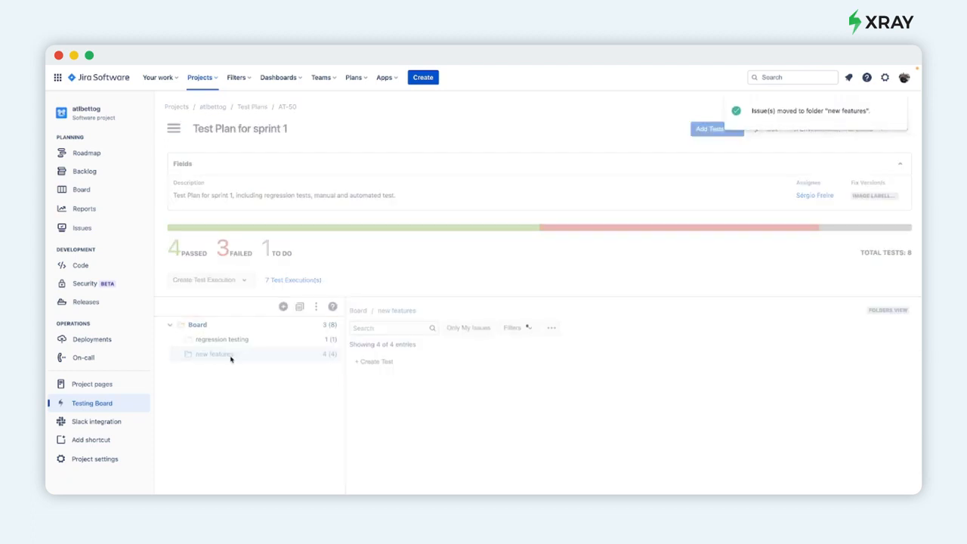
left_click(215, 354)
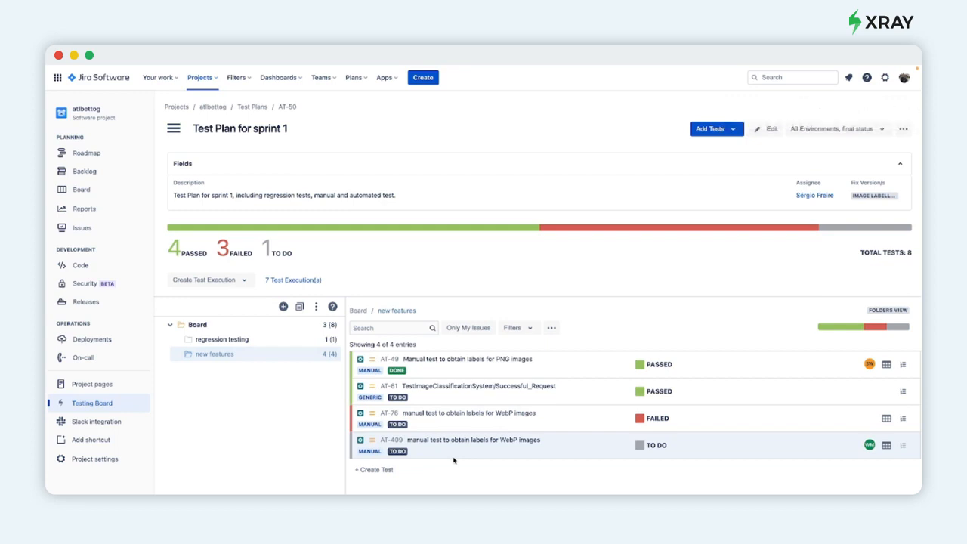
mouse_move(337, 390)
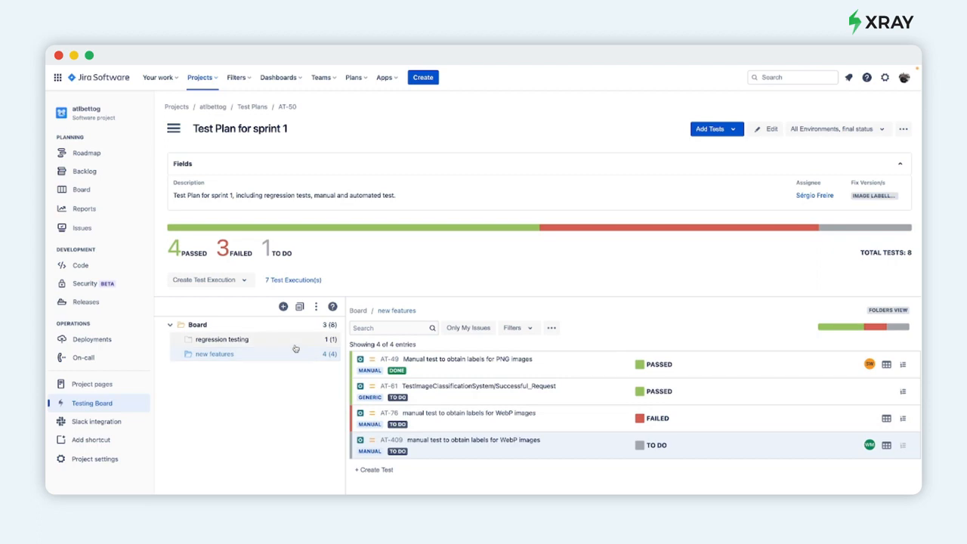
Step: Show the 'regression testing' folder's one test, then all plan tests by folder
left_click(221, 339)
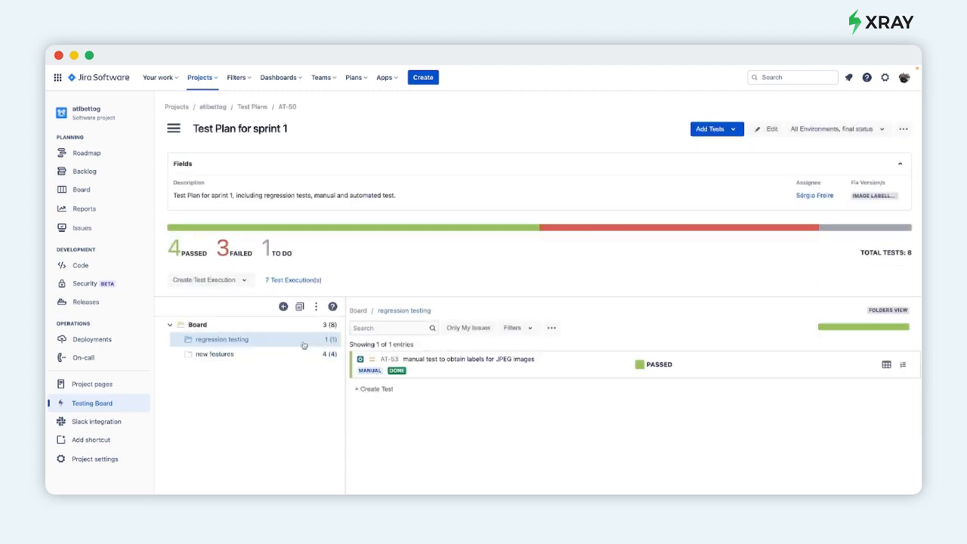
mouse_move(296, 379)
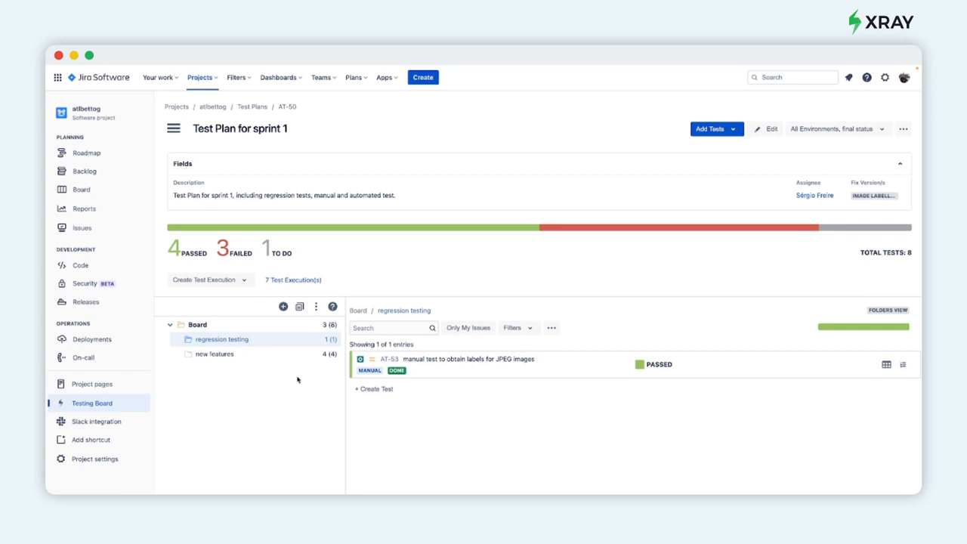
mouse_move(602, 287)
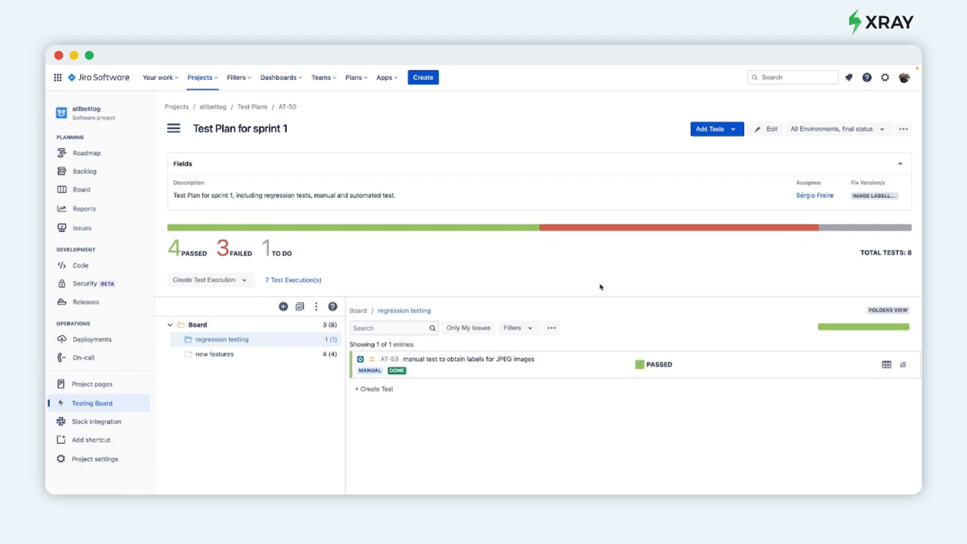
left_click(889, 309)
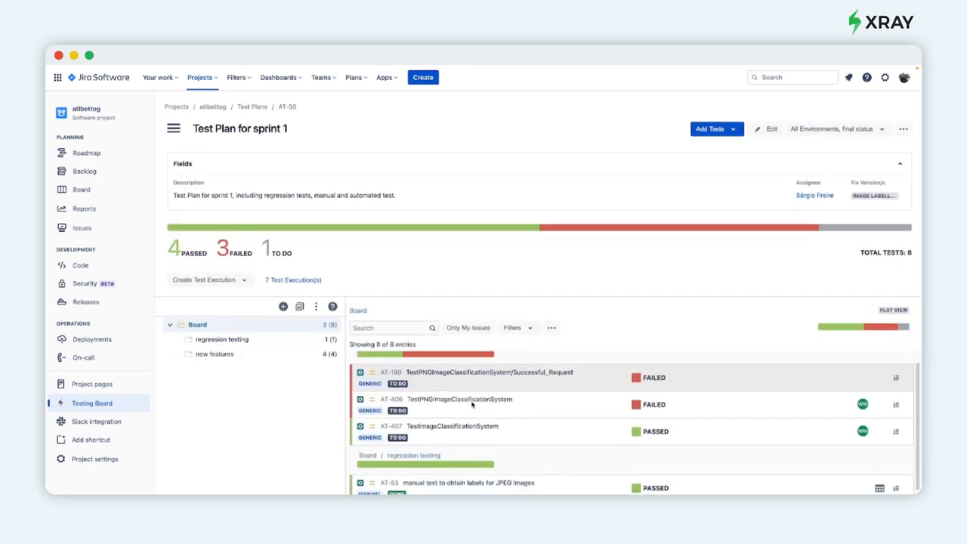
Step: Show the new features folder's four tests: two passed, one failed, one to do
scroll("down", 3)
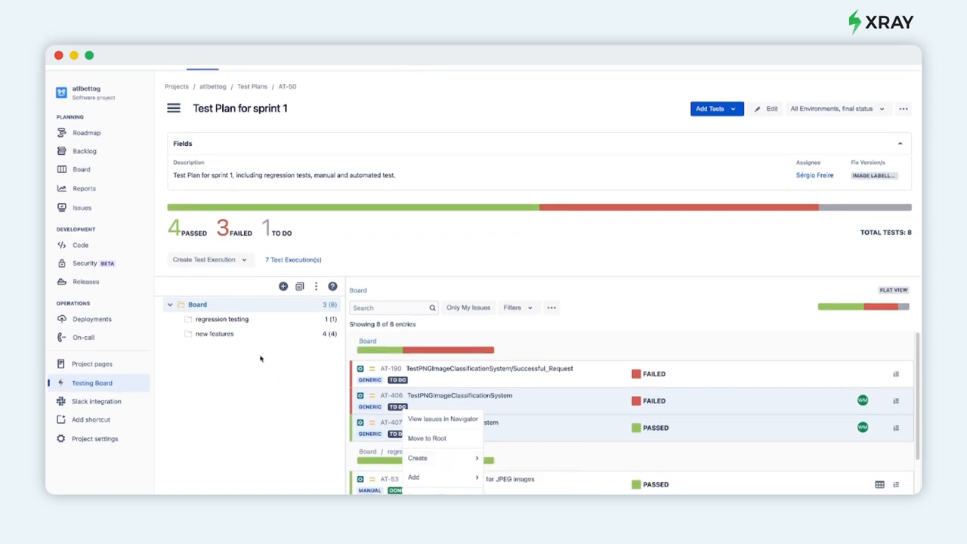
left_click(215, 334)
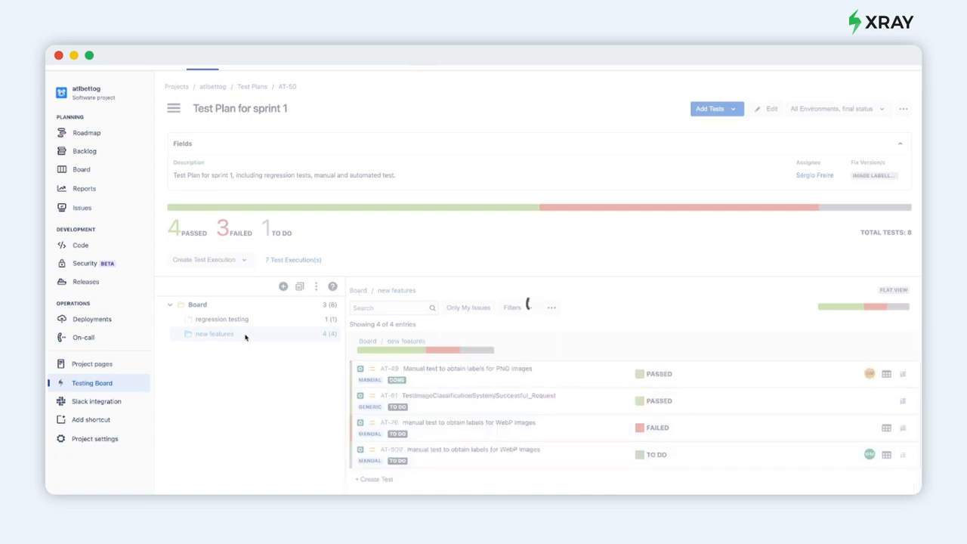
right_click(214, 334)
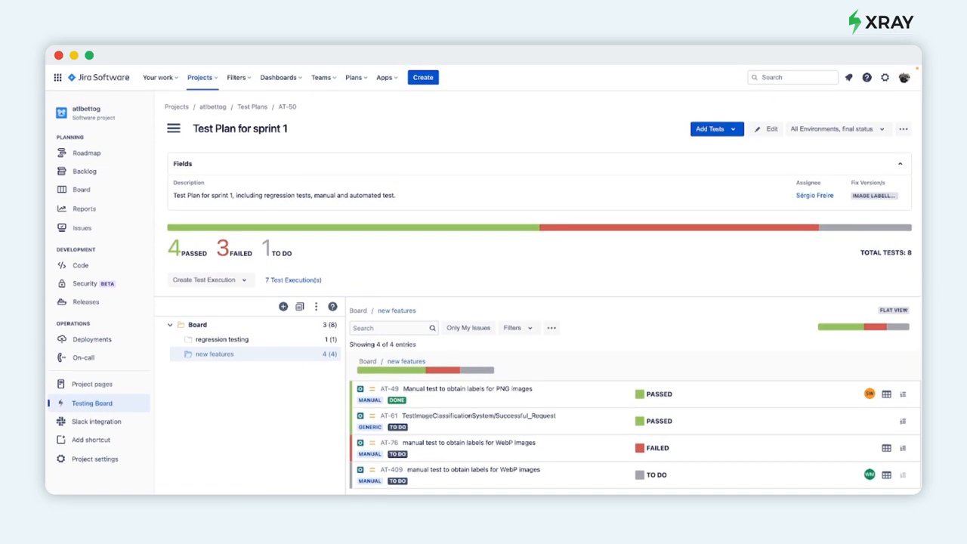
mouse_move(360, 441)
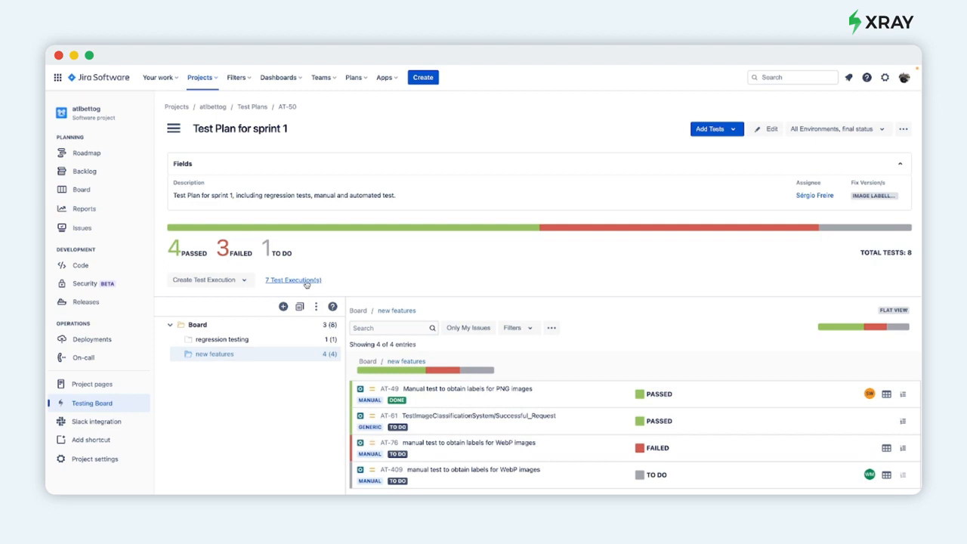
Step: List the plan's seven linked test executions and show results for AT-408
left_click(293, 280)
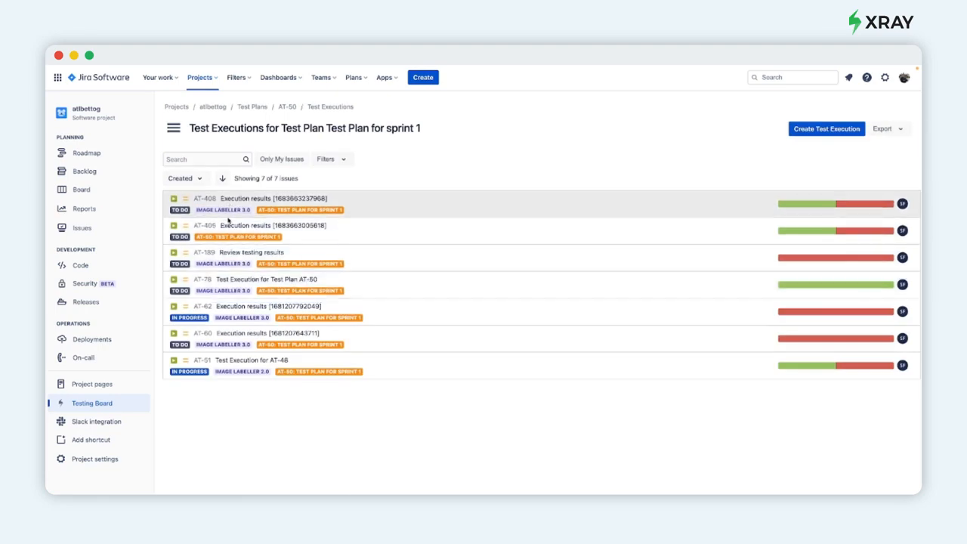
mouse_move(349, 263)
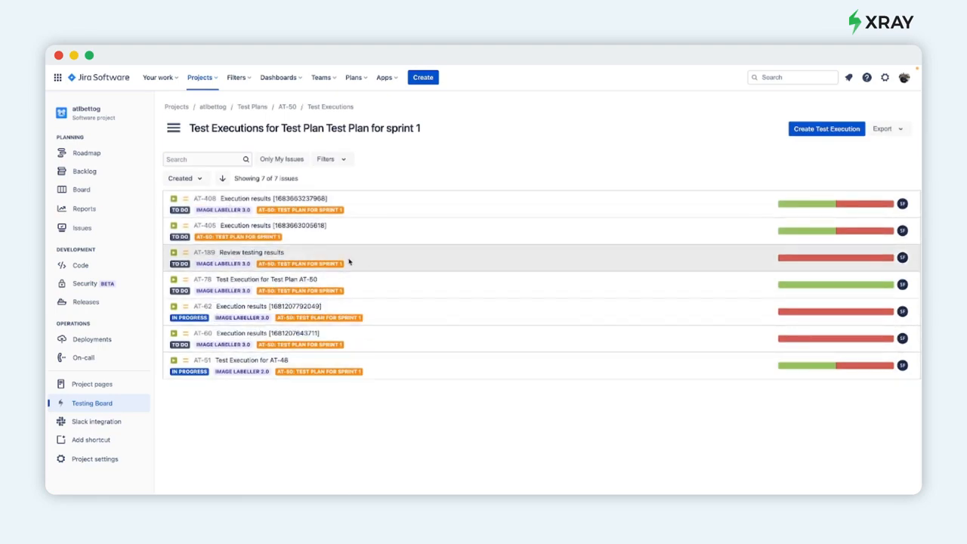
mouse_move(203, 202)
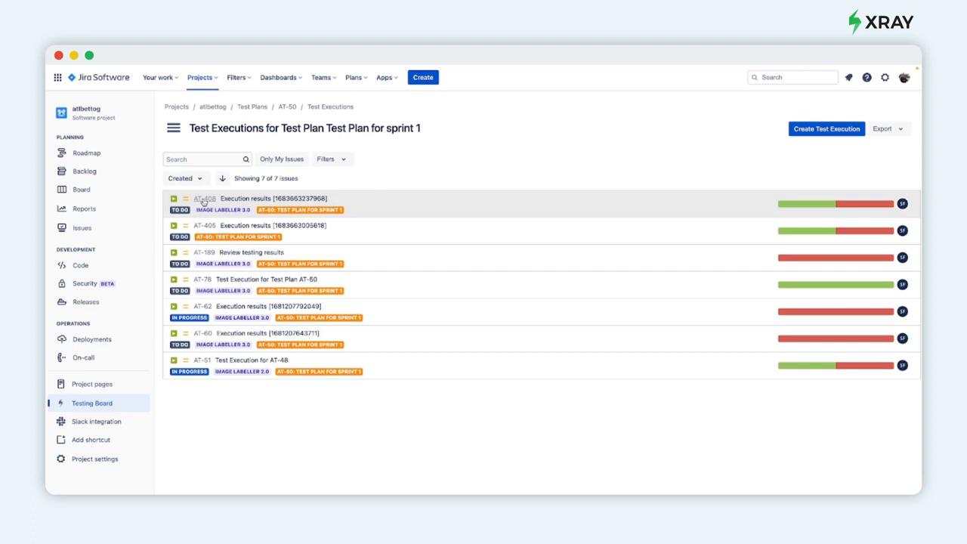
left_click(245, 197)
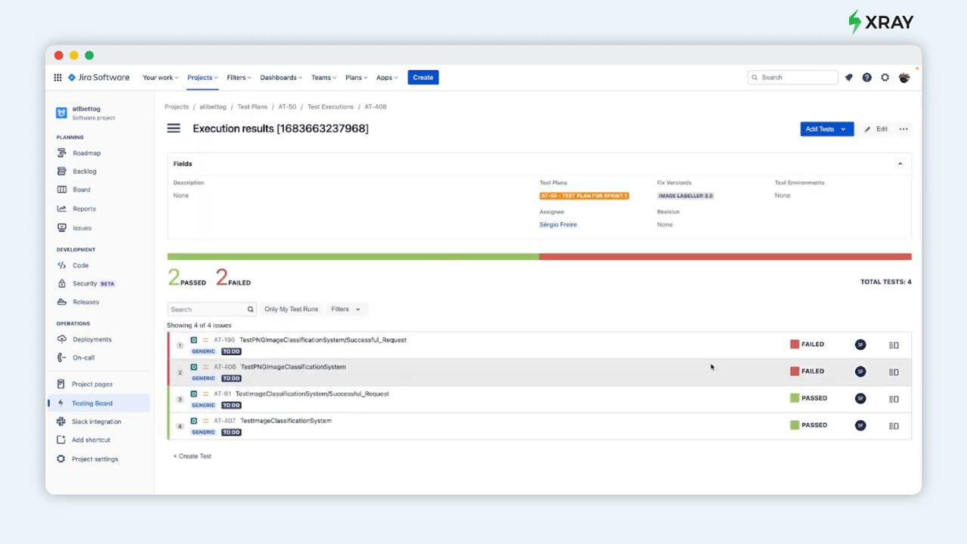
mouse_move(883, 345)
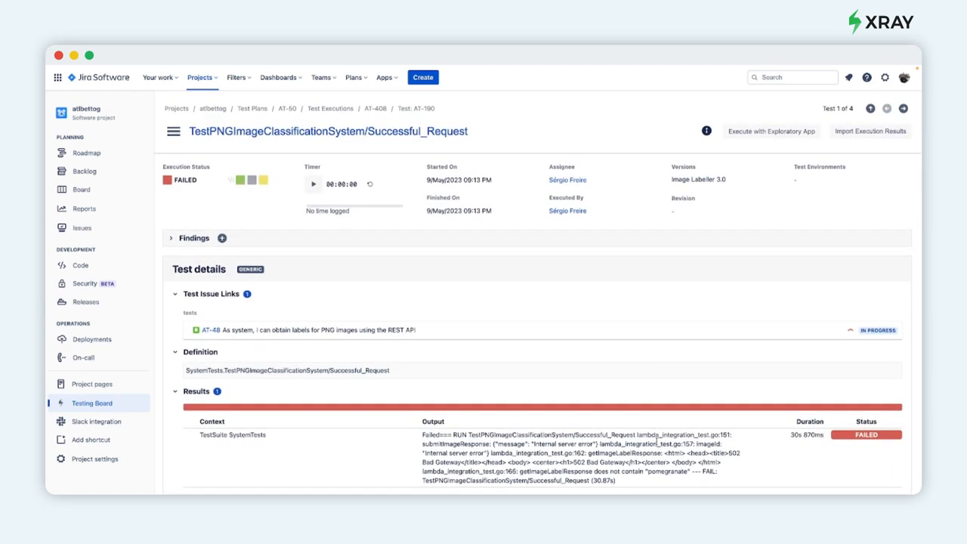
mouse_move(559, 399)
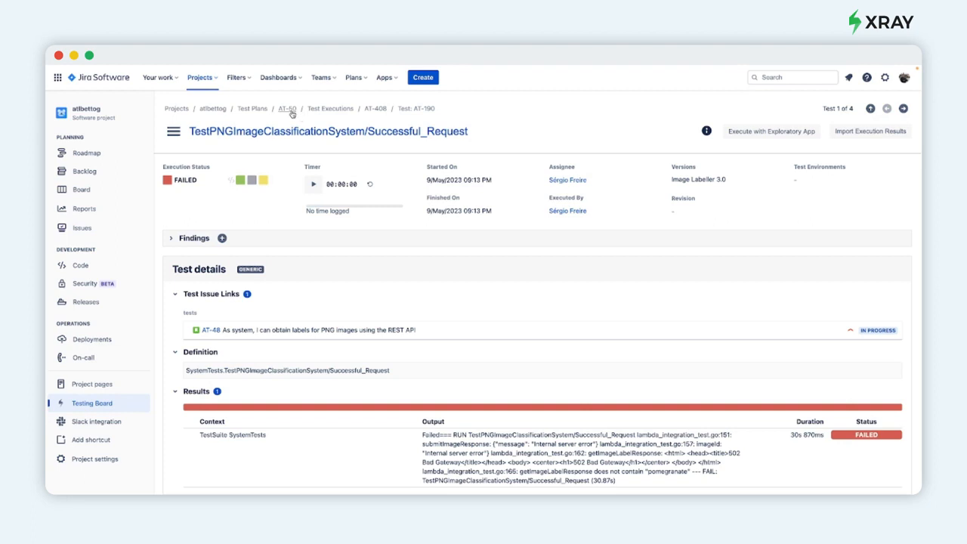
Step: Return to Test Plan for sprint 1 via AT-50 and list all eight tests under Board
left_click(287, 109)
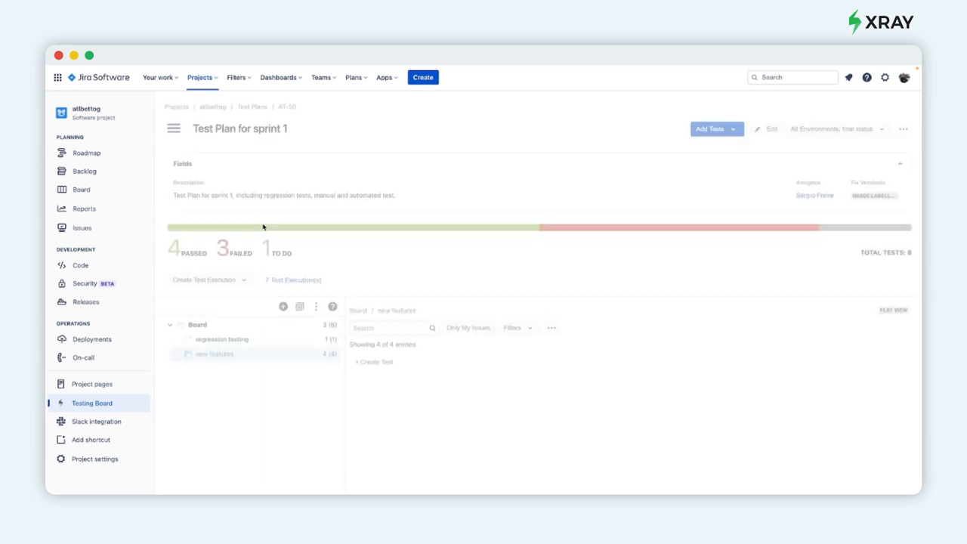
left_click(215, 353)
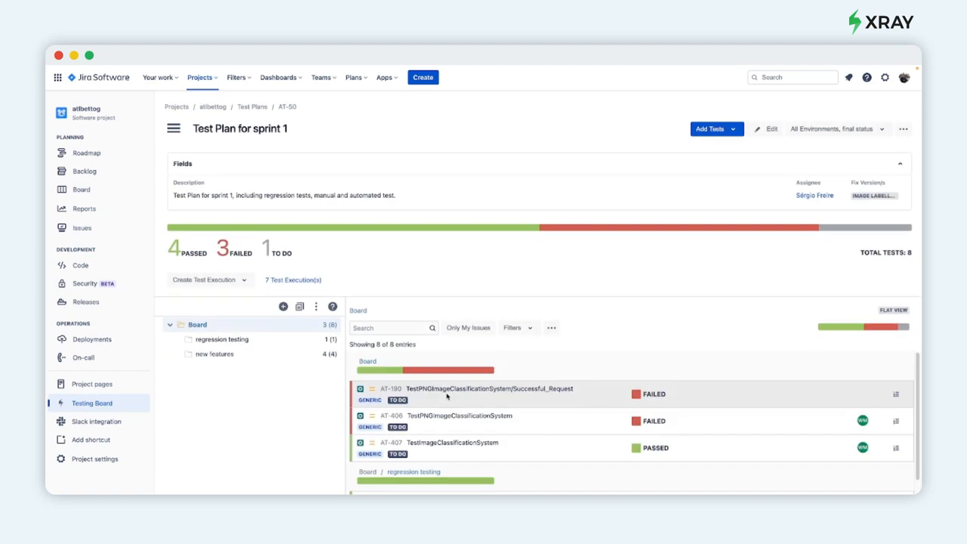
mouse_move(571, 393)
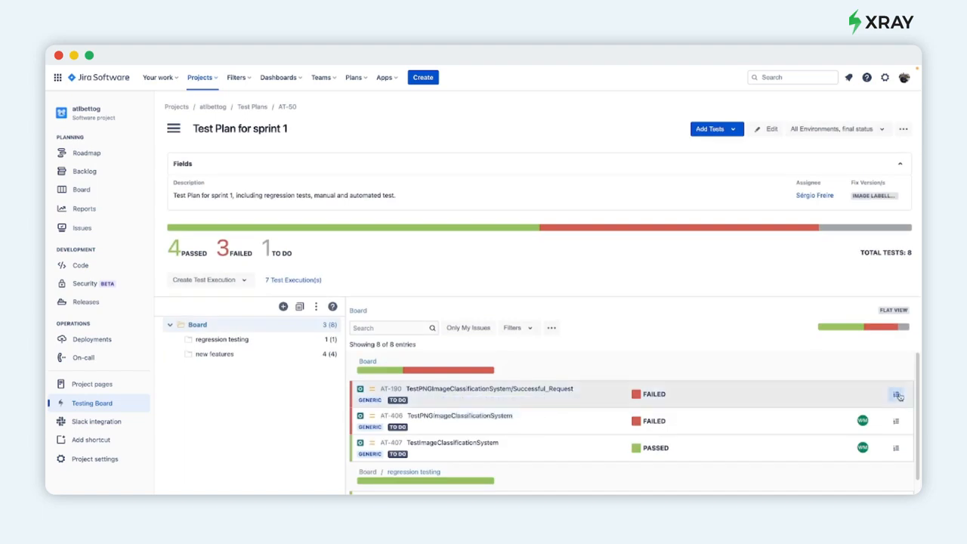
left_click(897, 395)
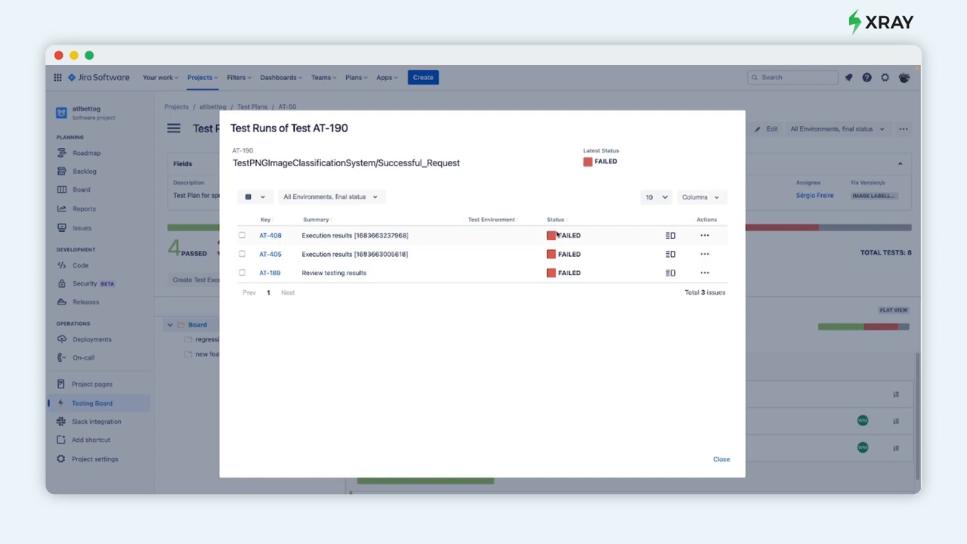
mouse_move(701, 423)
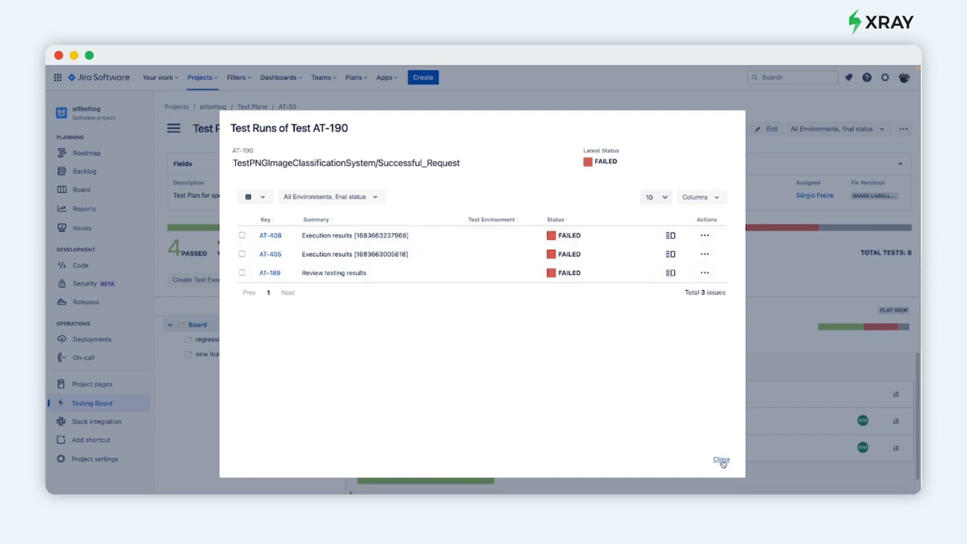
left_click(721, 460)
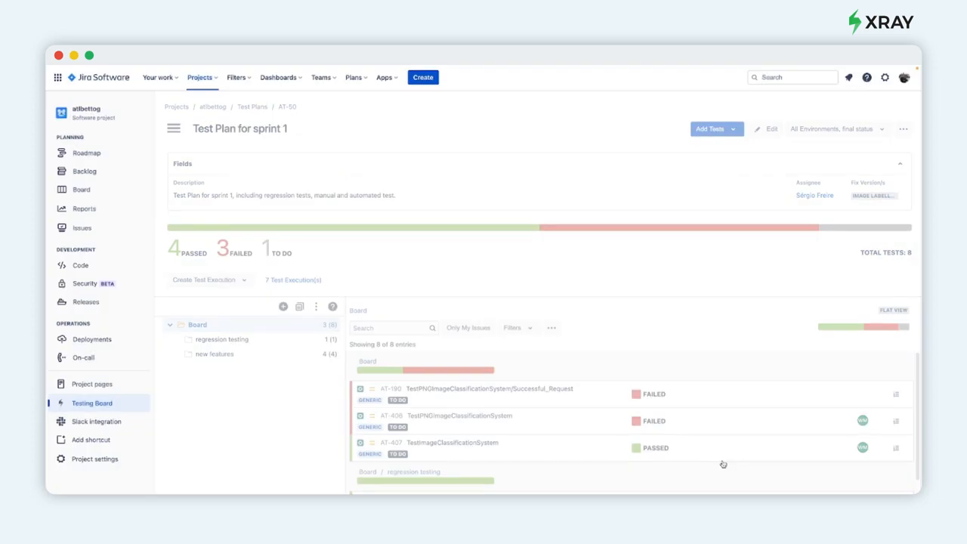